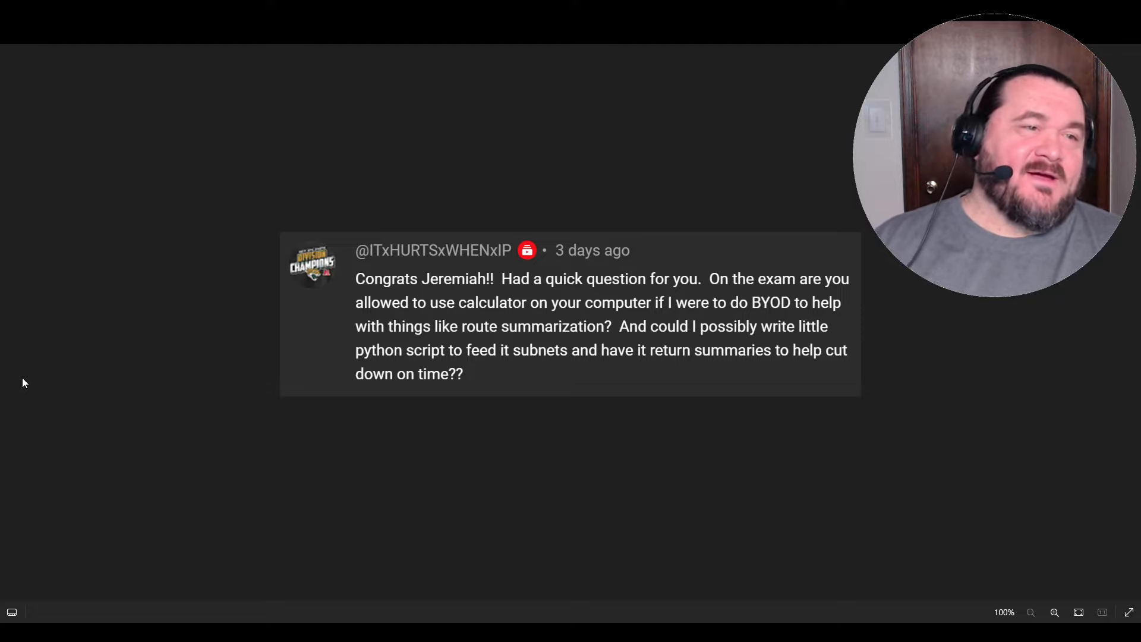
mouse_move(124, 403)
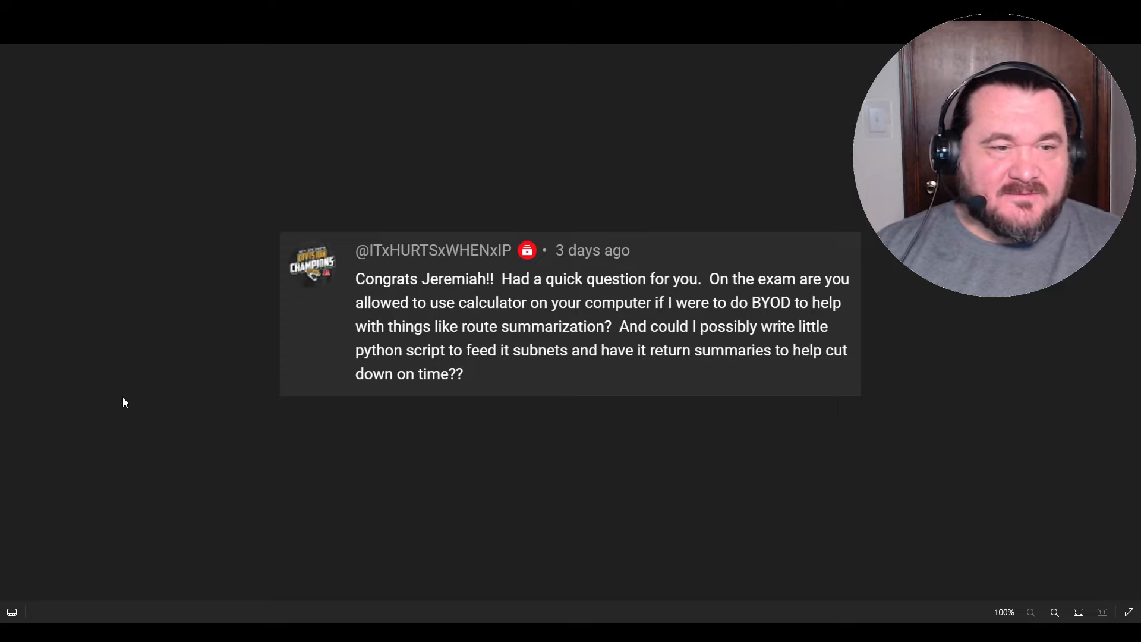